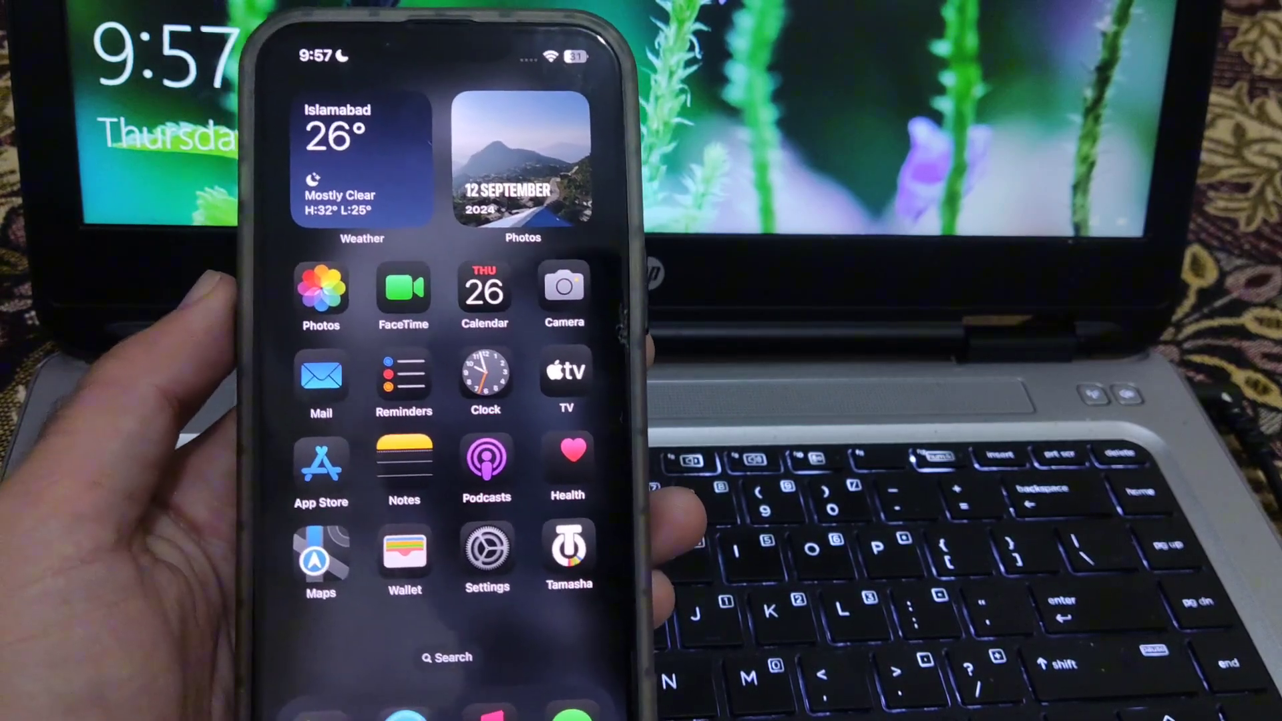
Swipe across the Home Screen pages to locate the Magnifier app.
scroll(left, 3)
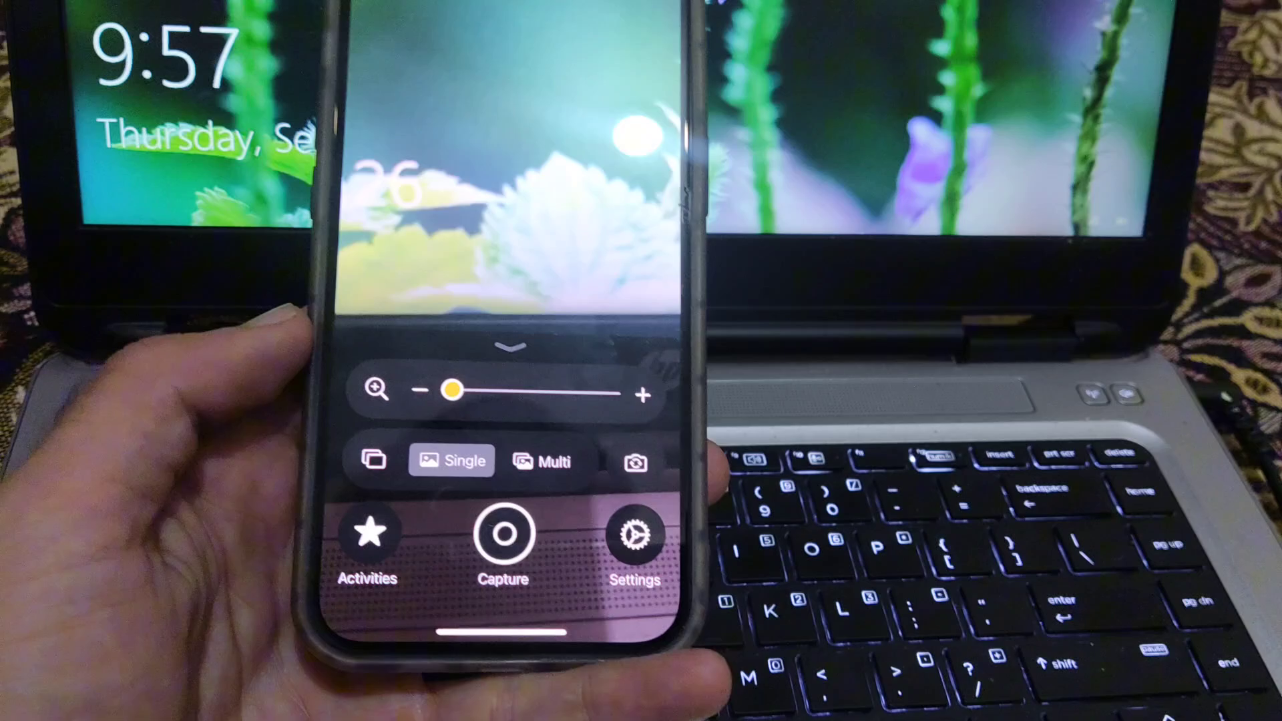
click(636, 536)
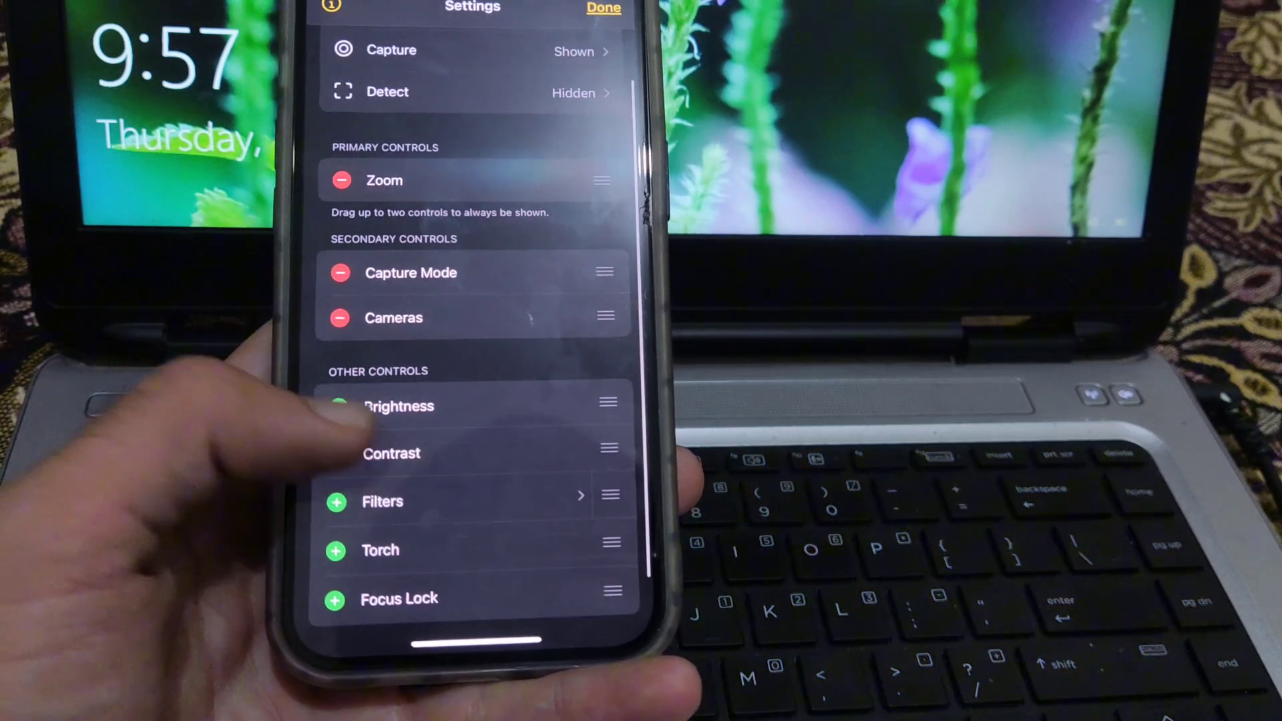
scroll(down, 3)
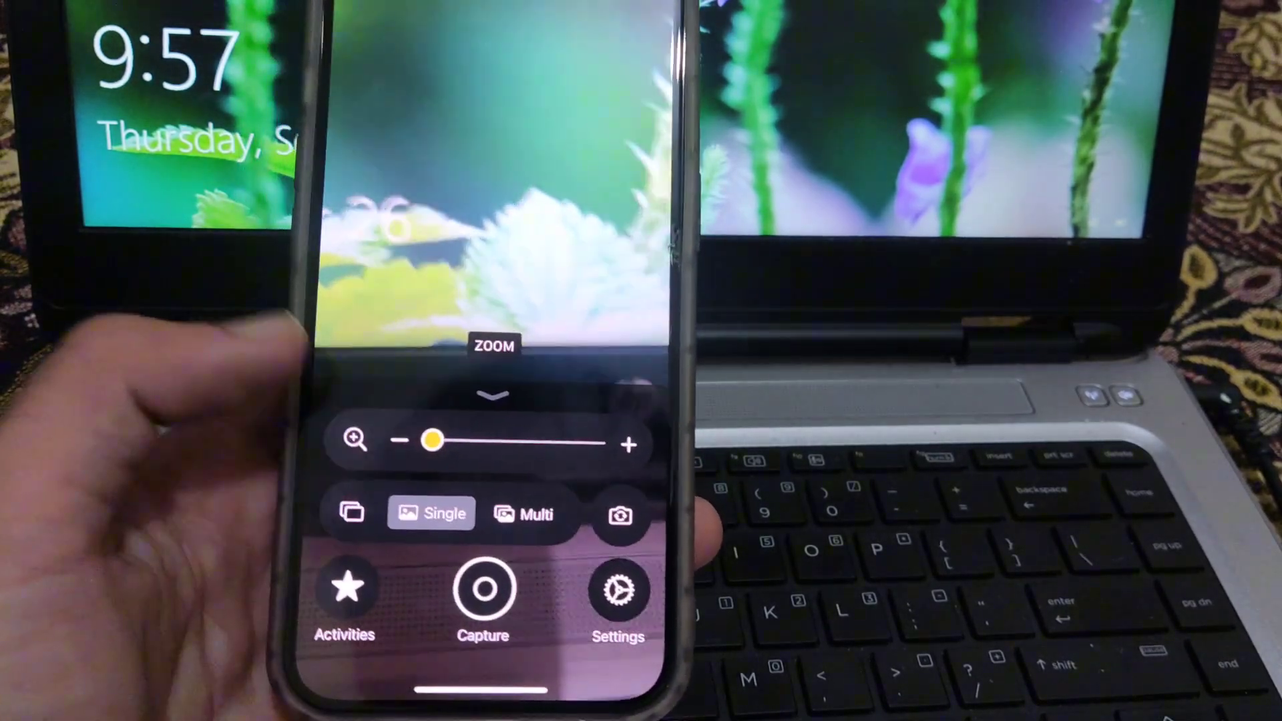
Add Brightness to Magnifier's primary controls and return to the sliders.
click(619, 589)
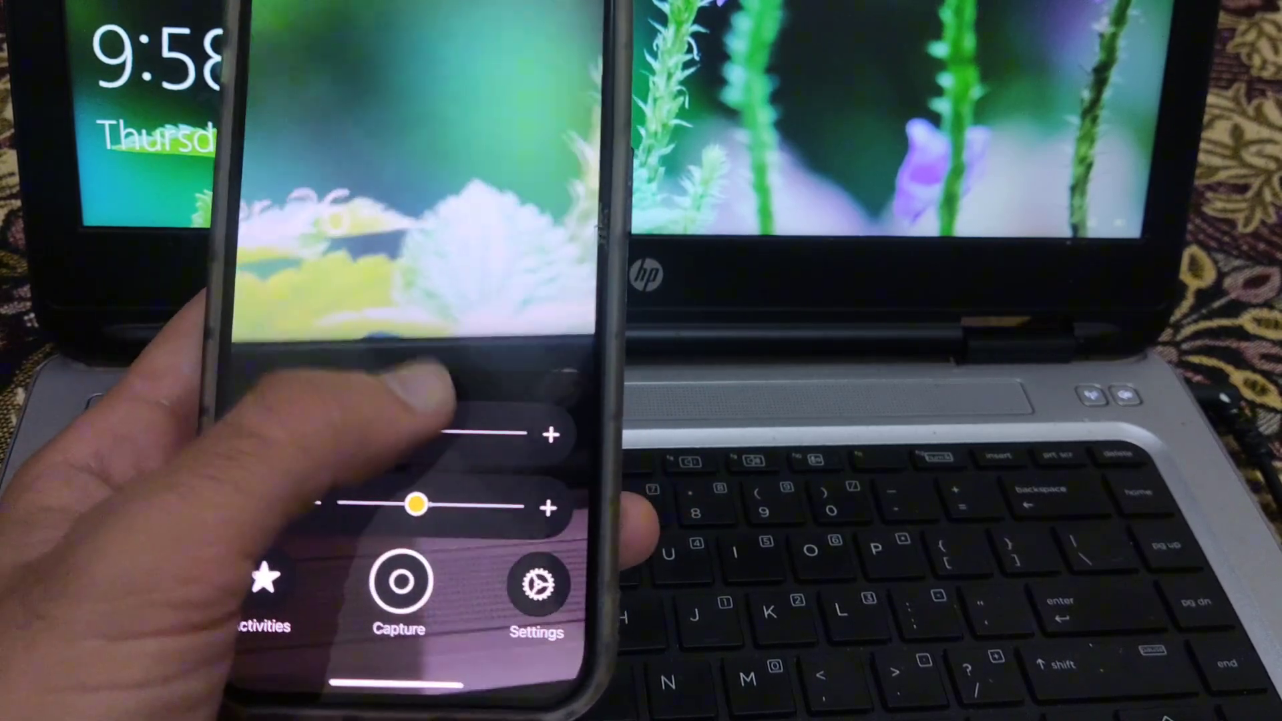
click(537, 585)
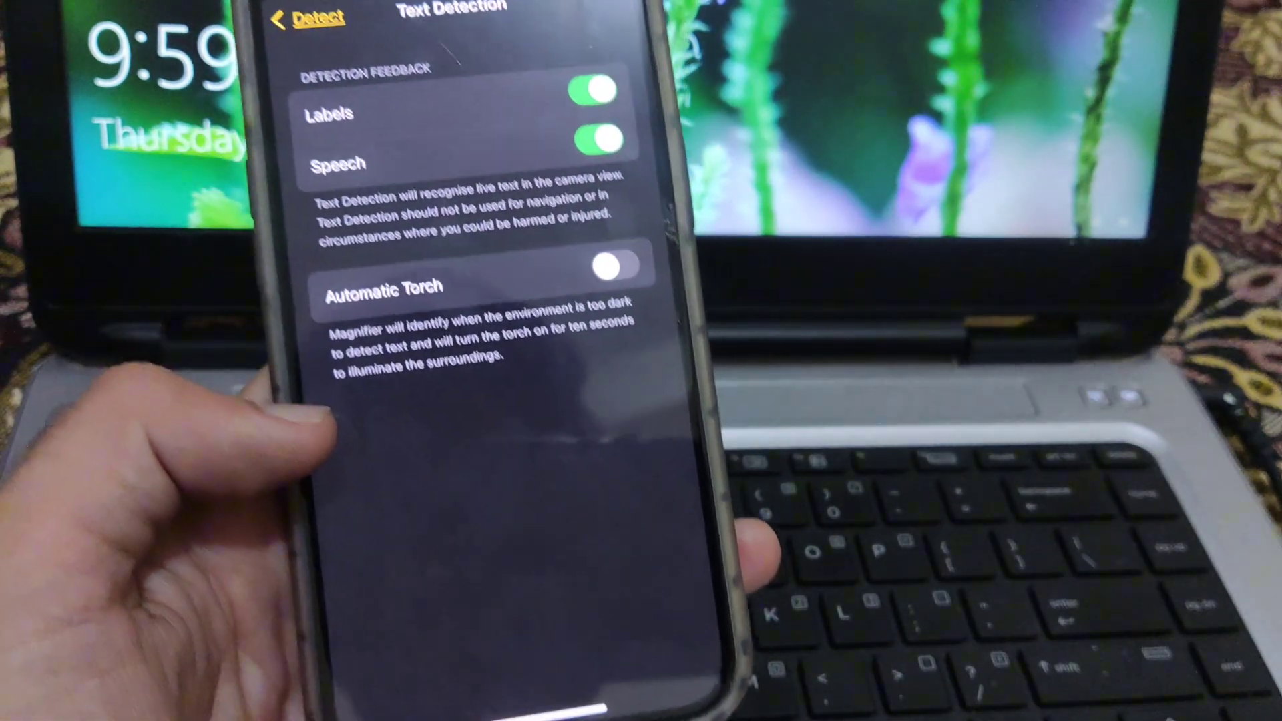
Scroll through Point & Speak settings to the Location, Border and Colour options.
scroll(down, 3)
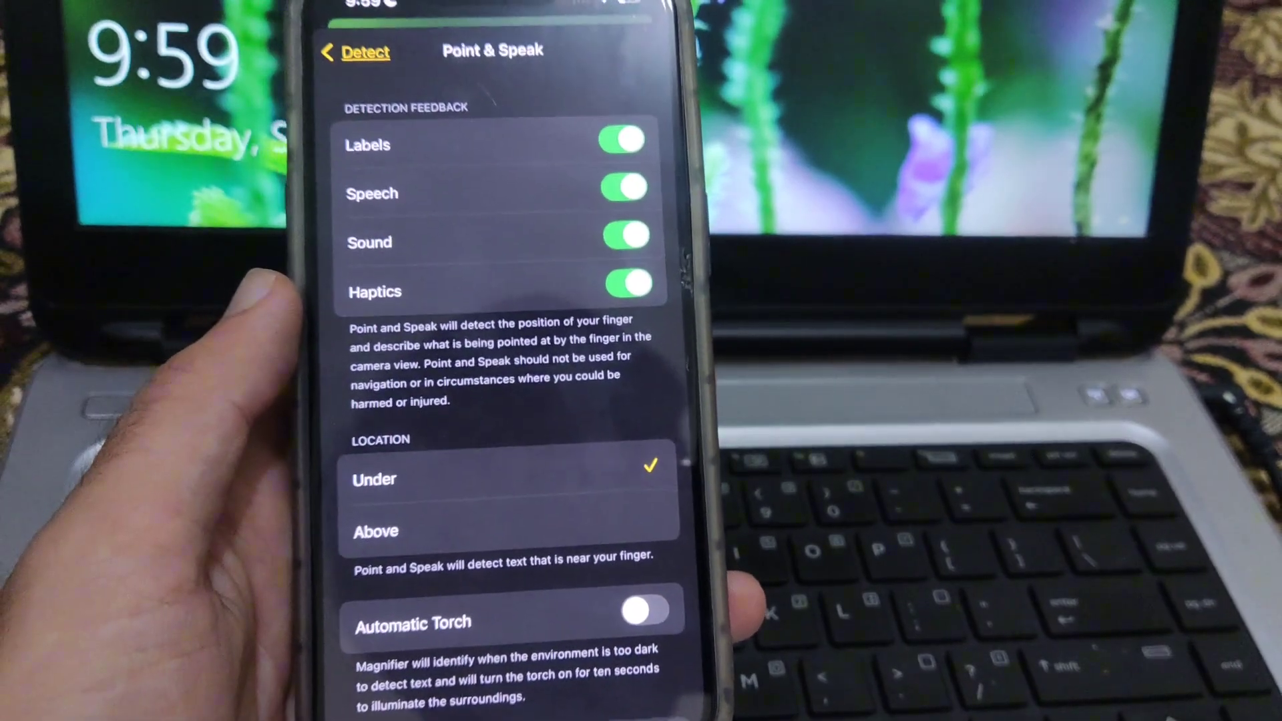
scroll(down, 3)
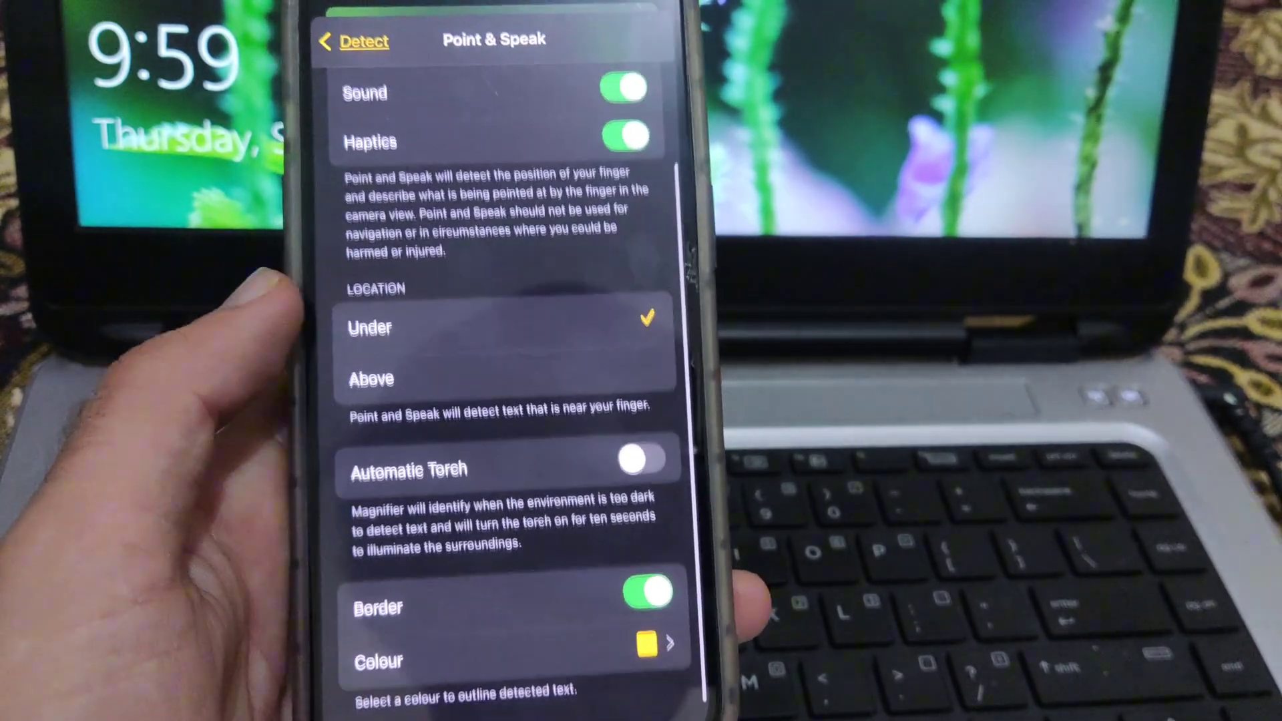